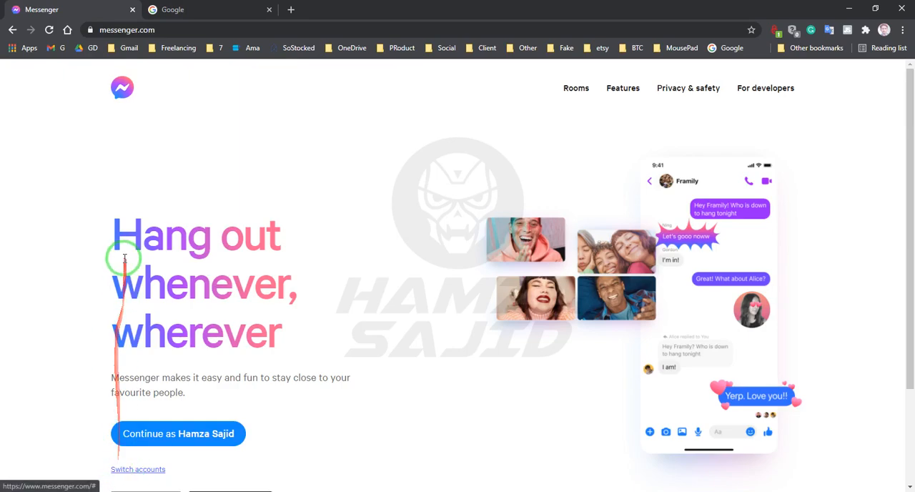
mouse_move(123, 92)
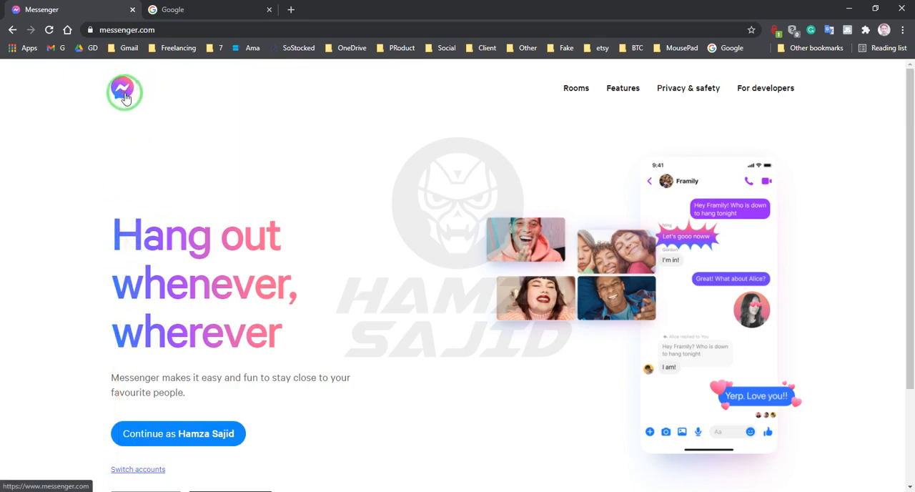
mouse_move(121, 90)
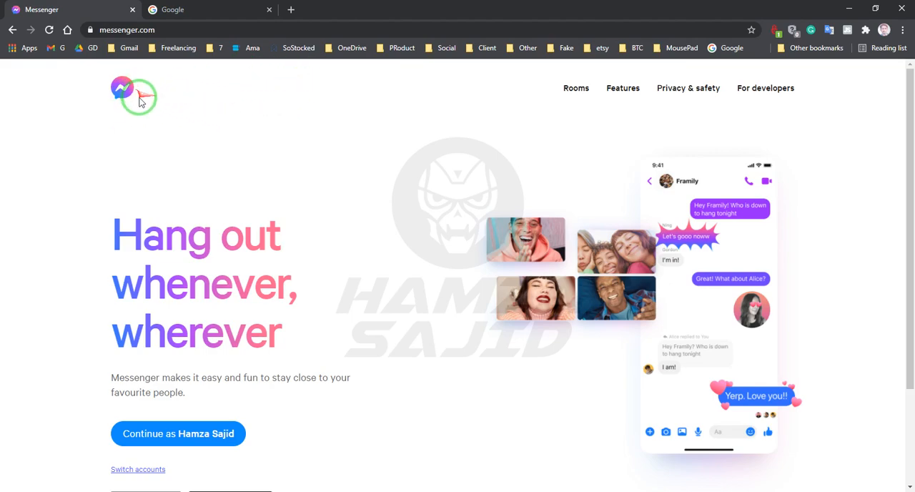
mouse_move(152, 212)
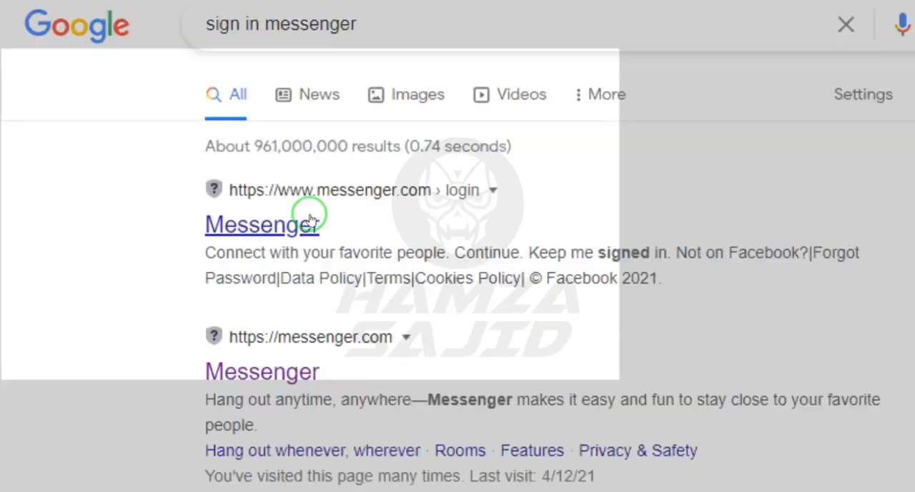
Open the messenger.com login result from the 'sign in messenger' Google search
click(262, 224)
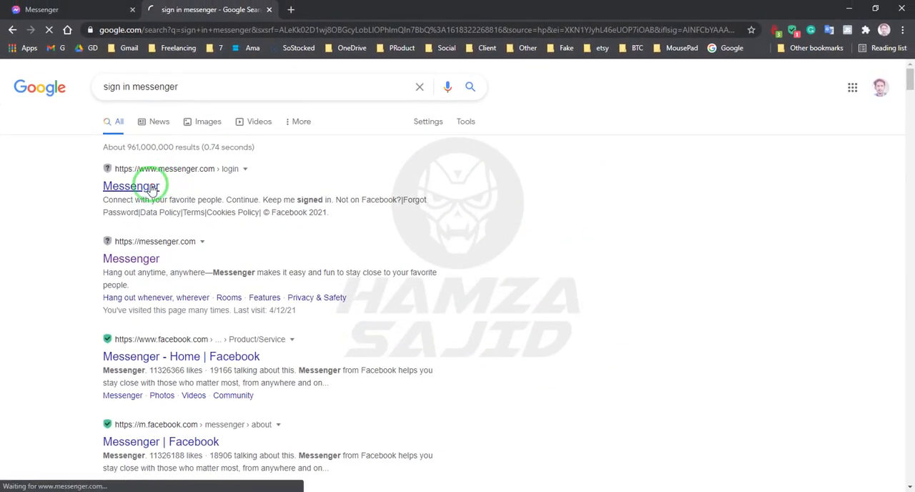
click(131, 186)
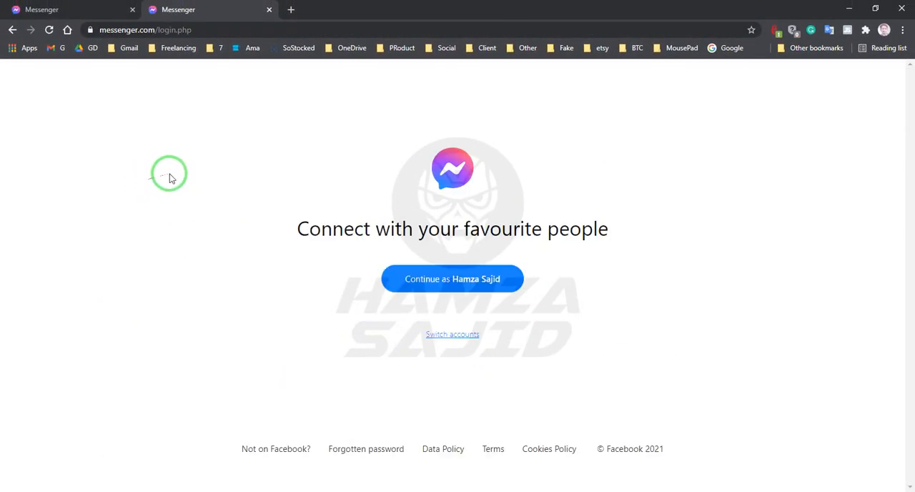
mouse_move(350, 197)
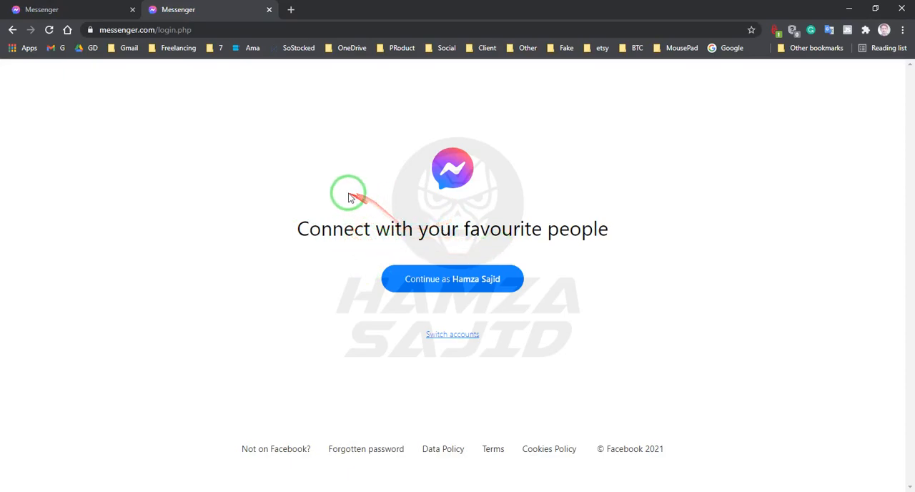
mouse_move(463, 184)
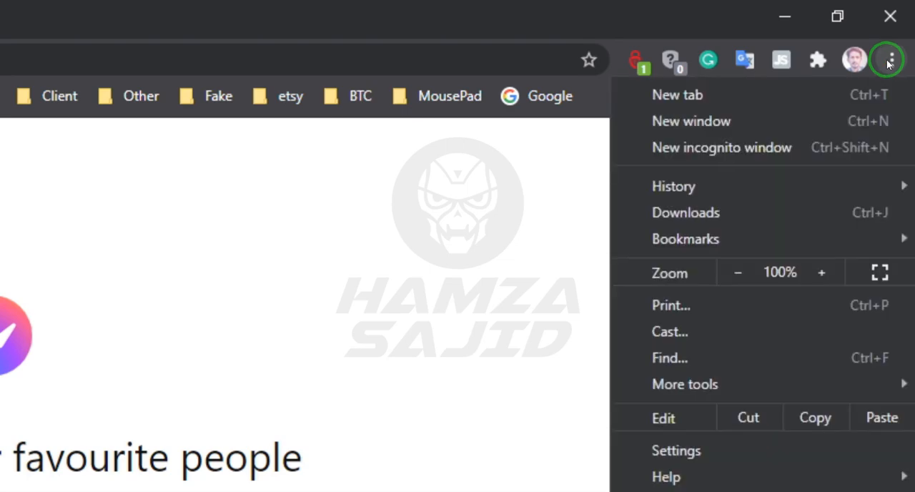
click(685, 239)
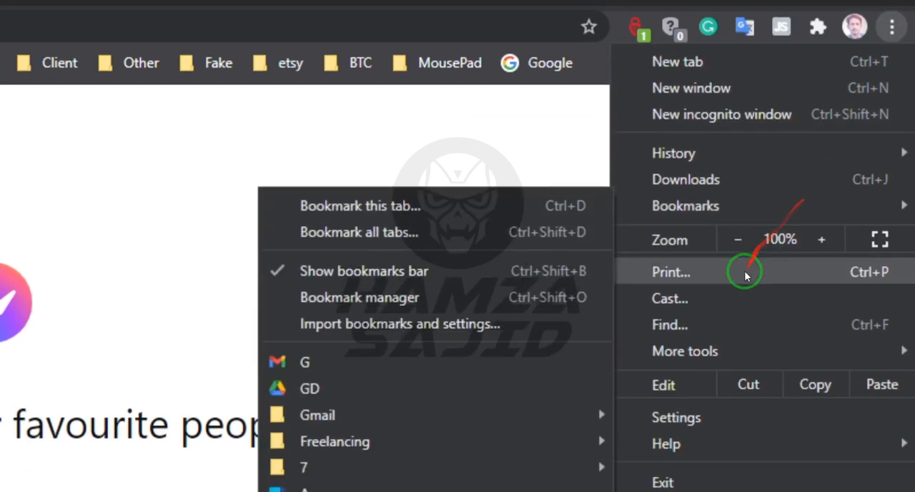
click(685, 351)
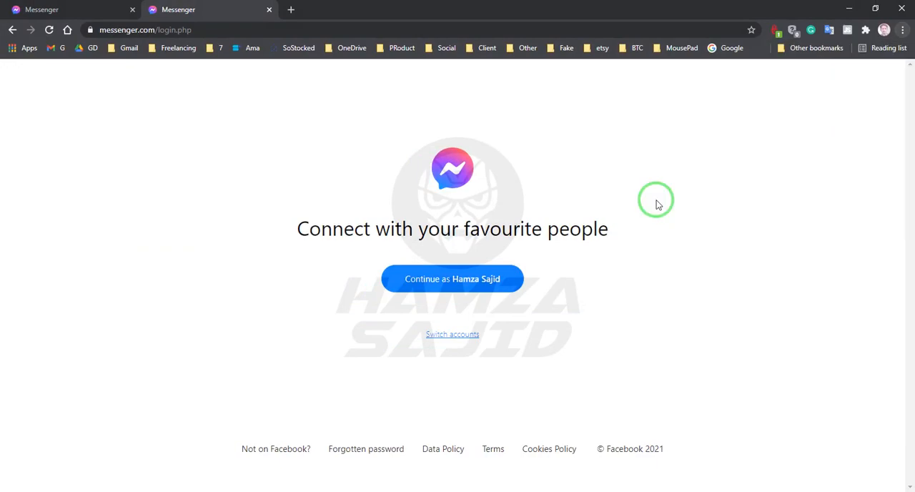
Create a Messenger shortcut set to 'Open as window' via More tools > Create shortcut
click(901, 30)
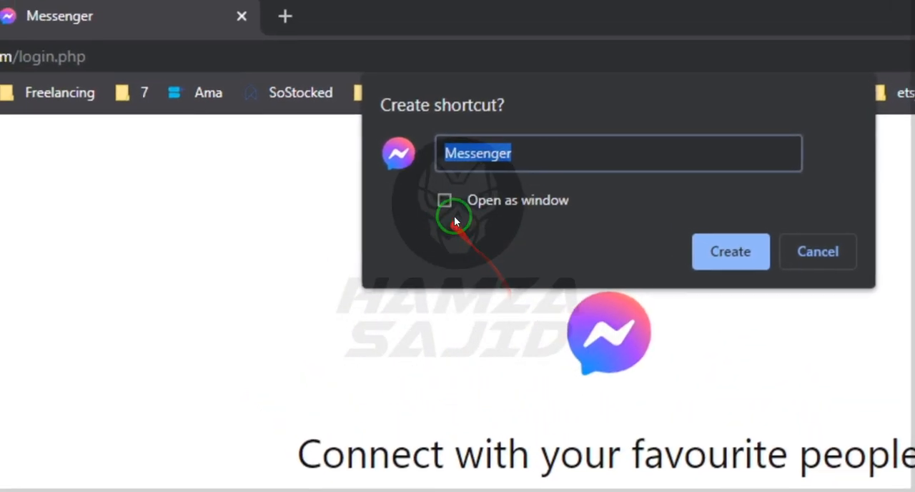
click(444, 200)
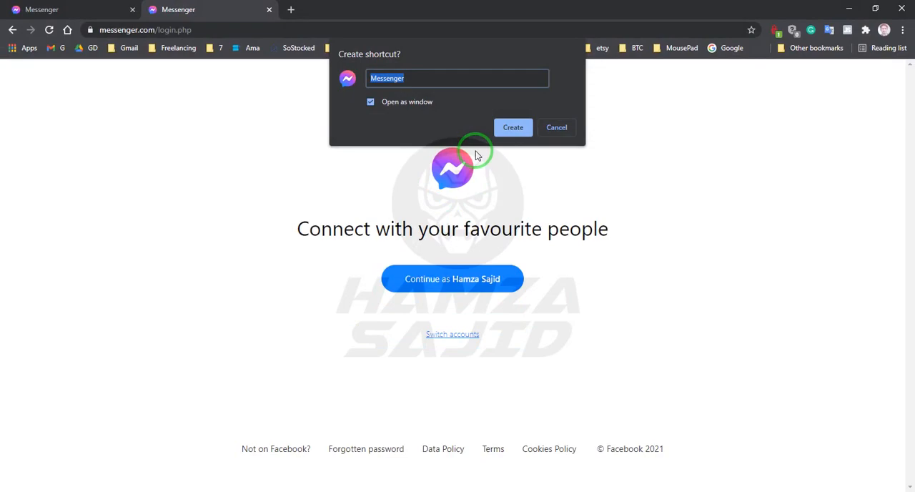
click(513, 127)
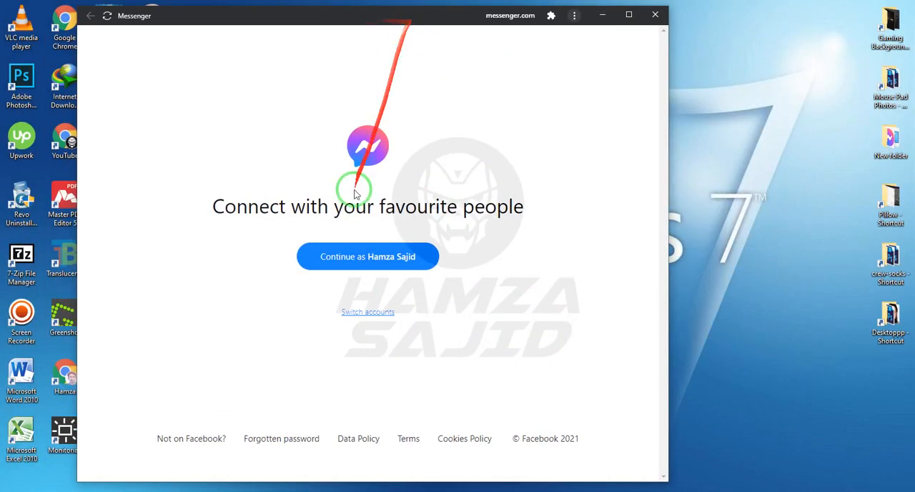
Close the app window, relaunch Messenger from its desktop icon, and continue with the saved account
click(367, 312)
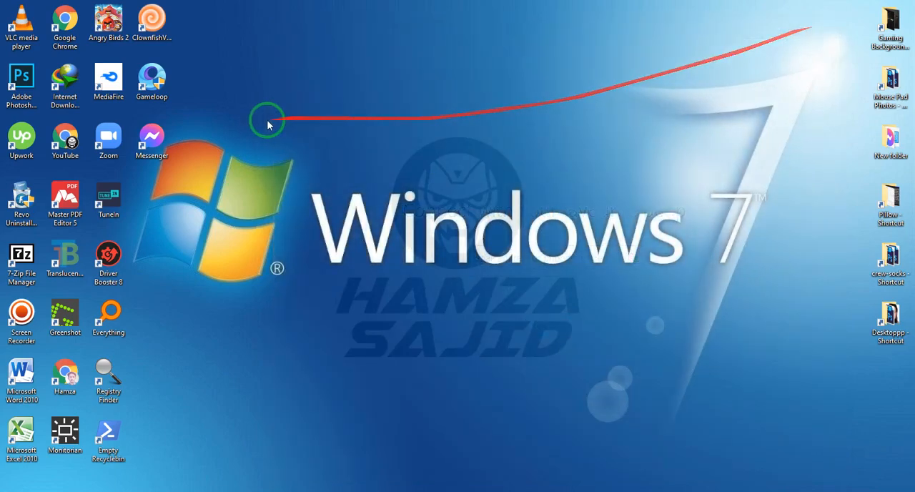
double_click(151, 140)
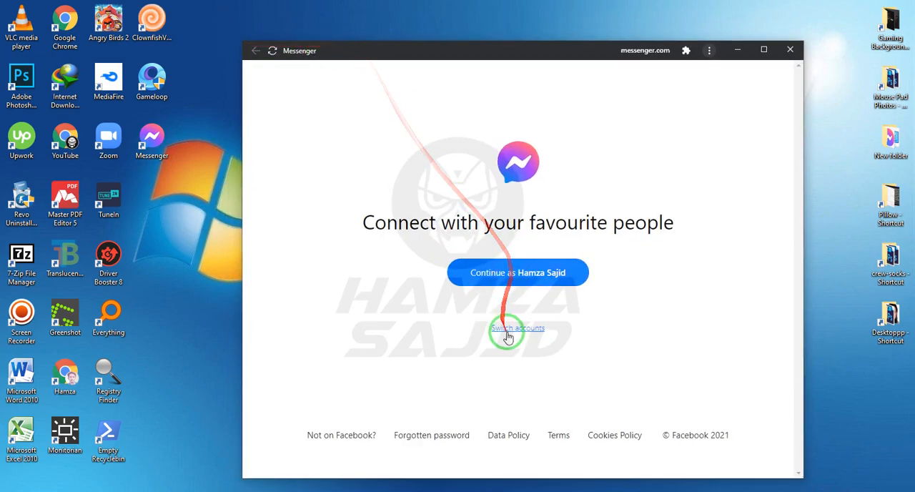
mouse_move(530, 289)
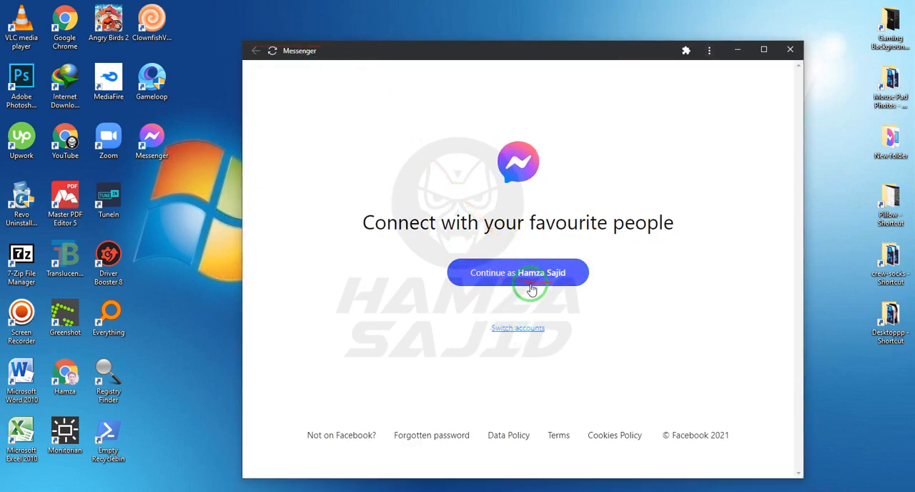
mouse_move(561, 281)
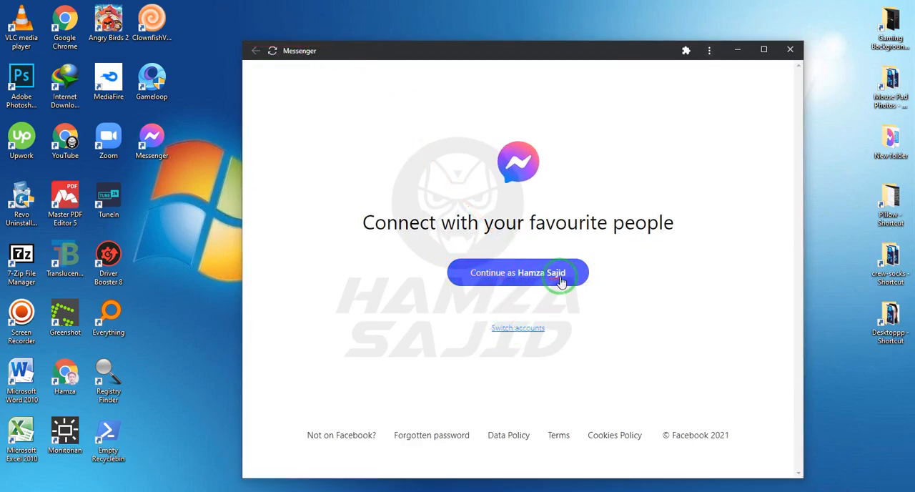
click(518, 272)
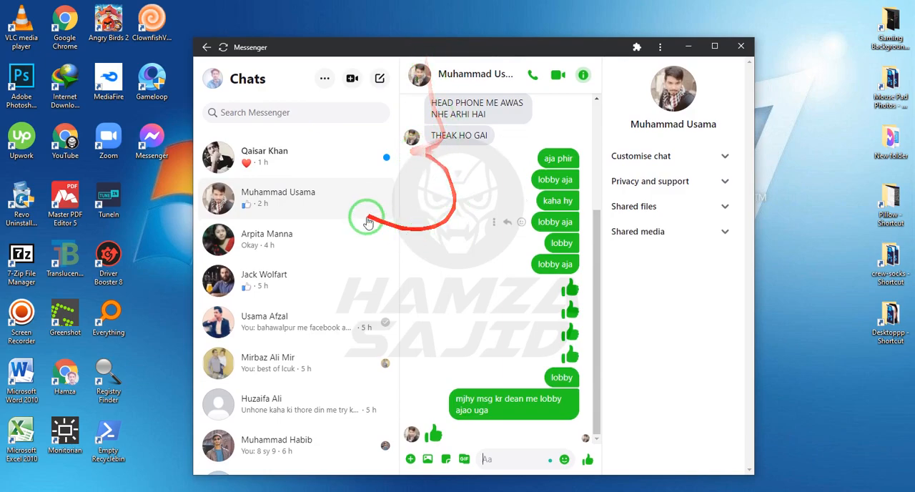
mouse_move(522, 275)
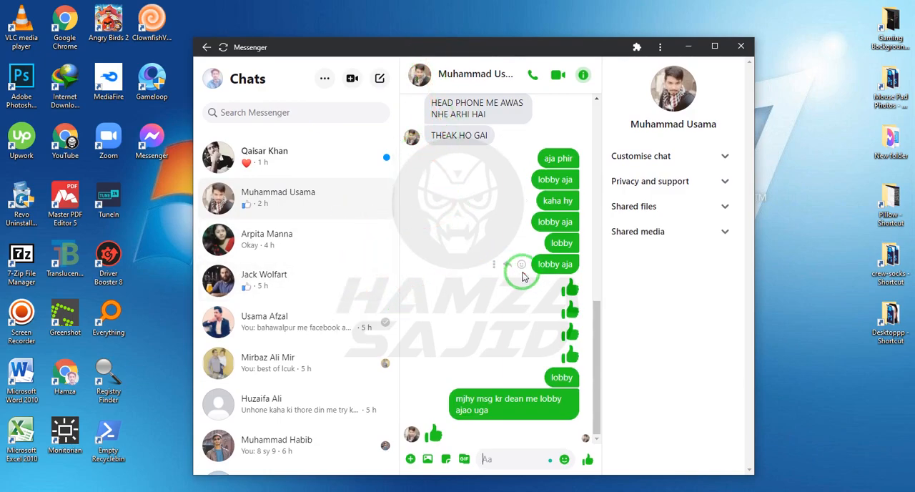
Turn on Active Status in Messenger Preferences, then close the Preferences dialog
click(324, 79)
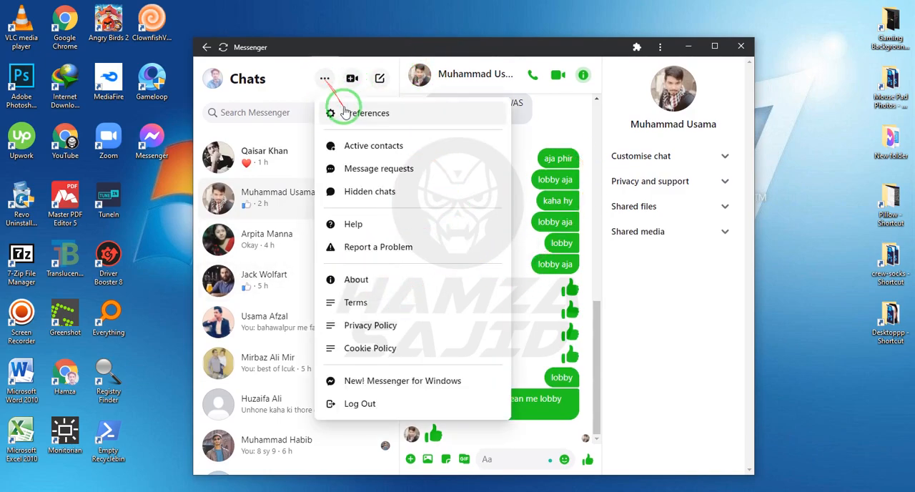
click(366, 113)
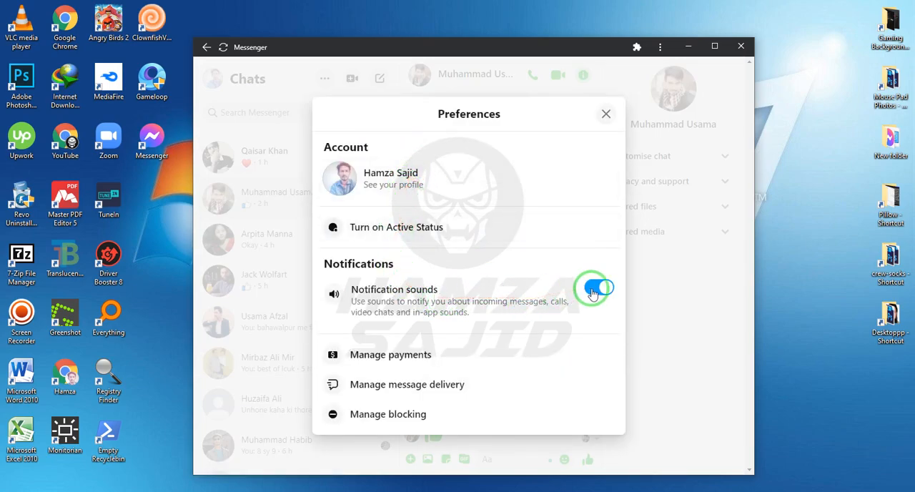
click(599, 290)
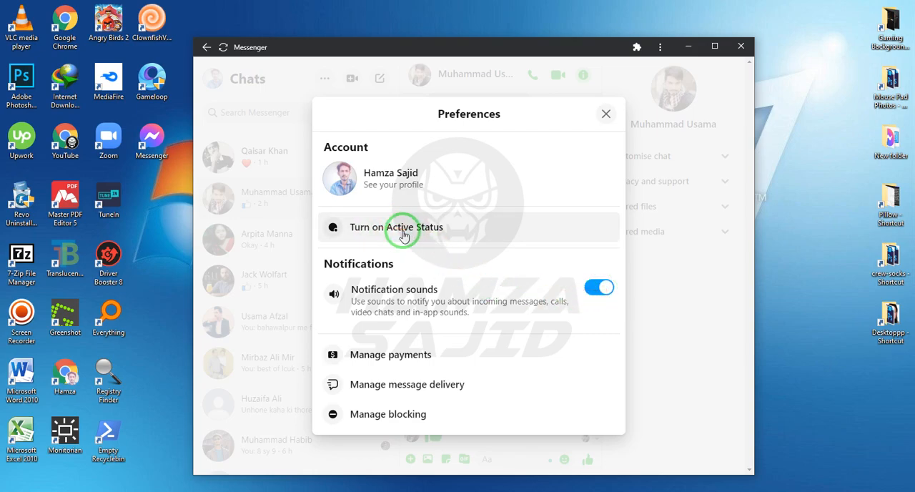
click(397, 228)
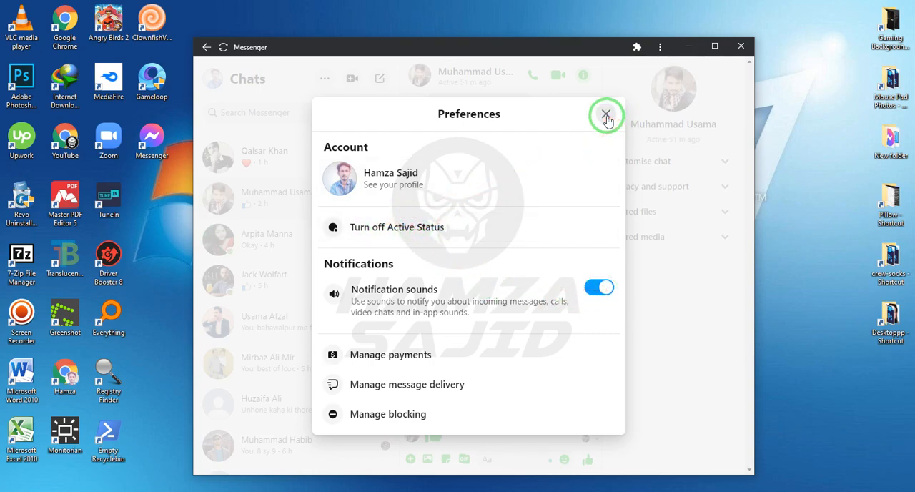
click(606, 115)
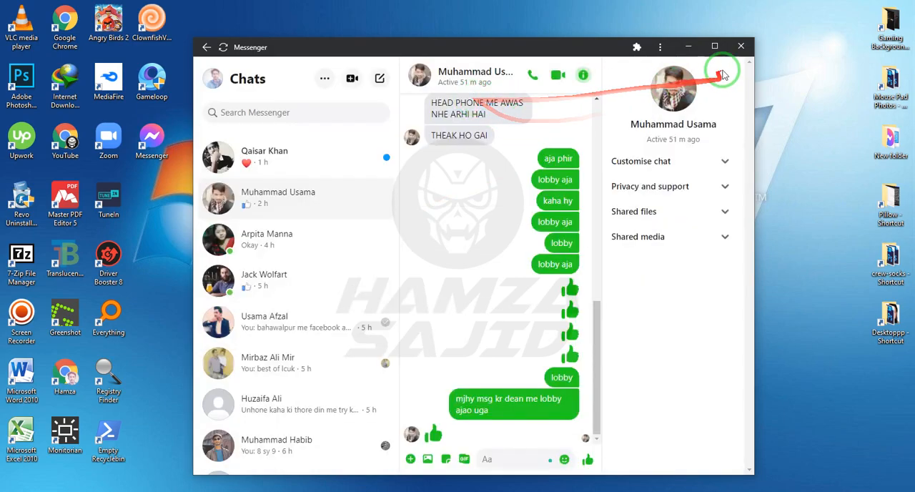
Refresh the Windows desktop from its right-click menu to show the Messenger shortcut
right_click(306, 200)
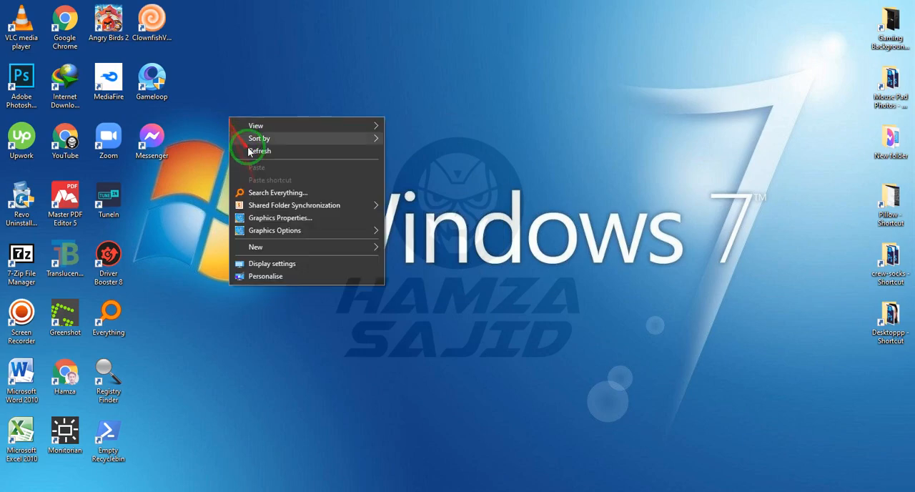
click(260, 151)
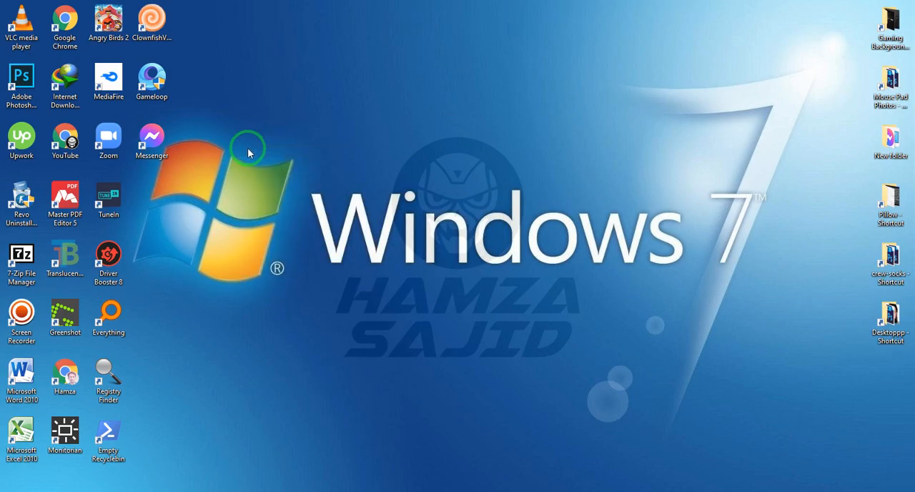